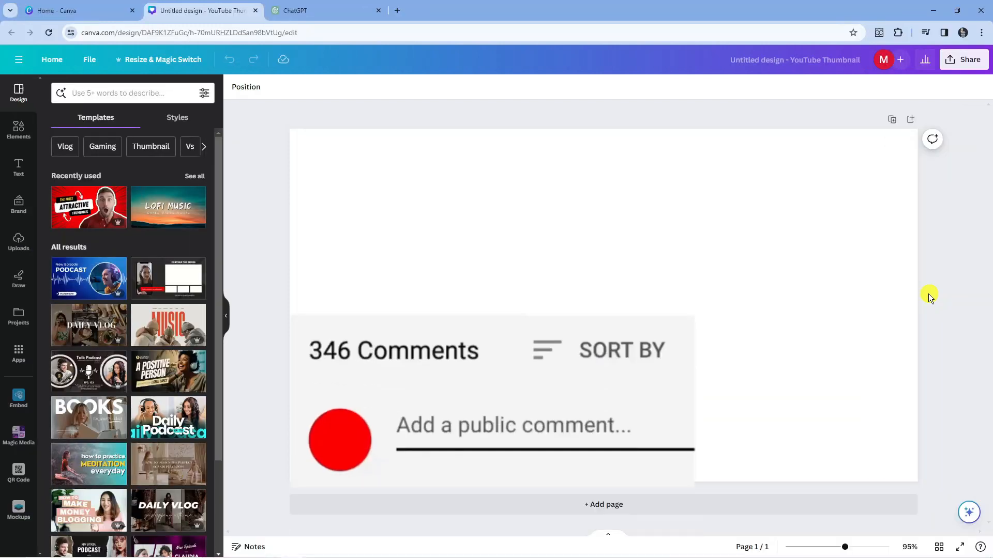
- Add the uploaded monk meditation artwork from Uploads onto the thumbnail page
{"action": "type", "text": "Great vid!"}
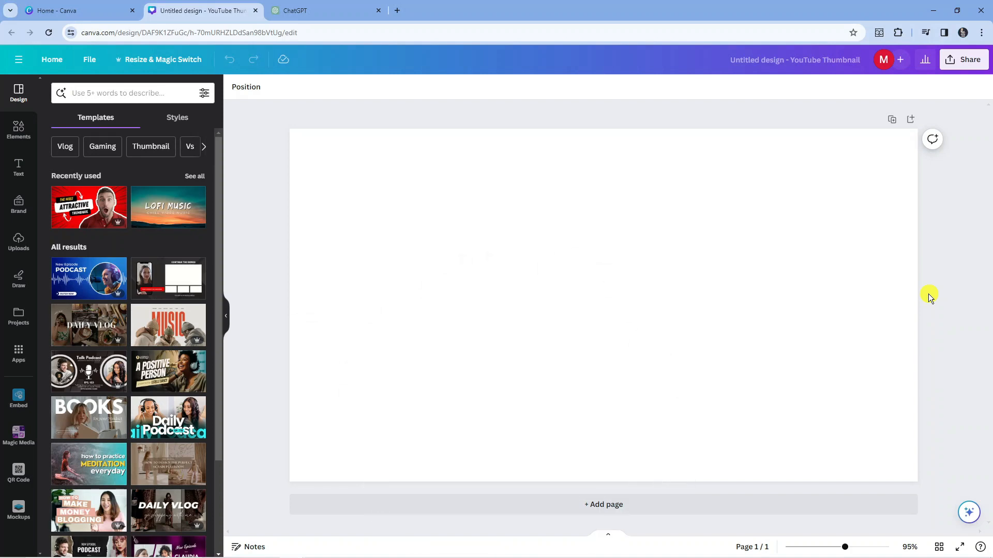
{"action": "left_click", "coordinate": [612, 175]}
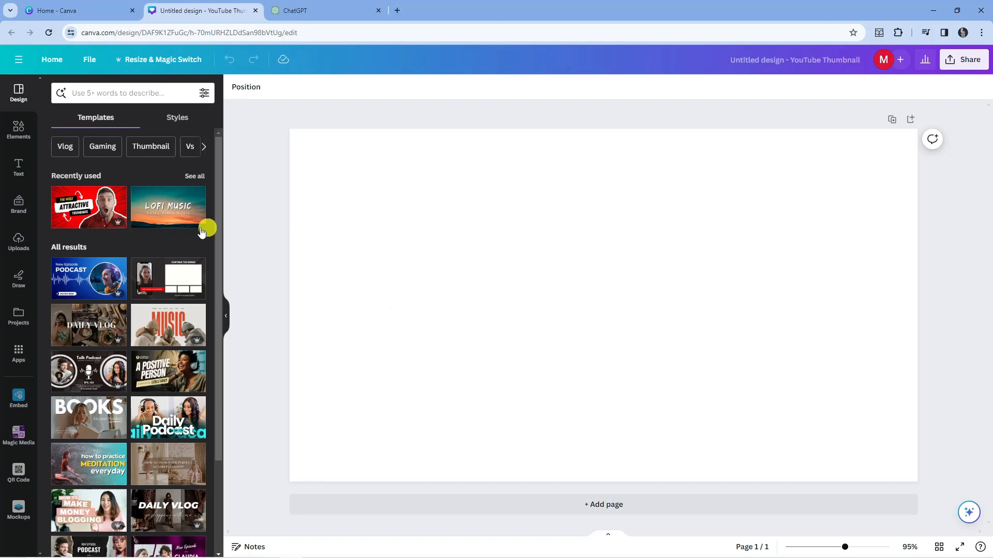
{"action": "left_click", "coordinate": [18, 242]}
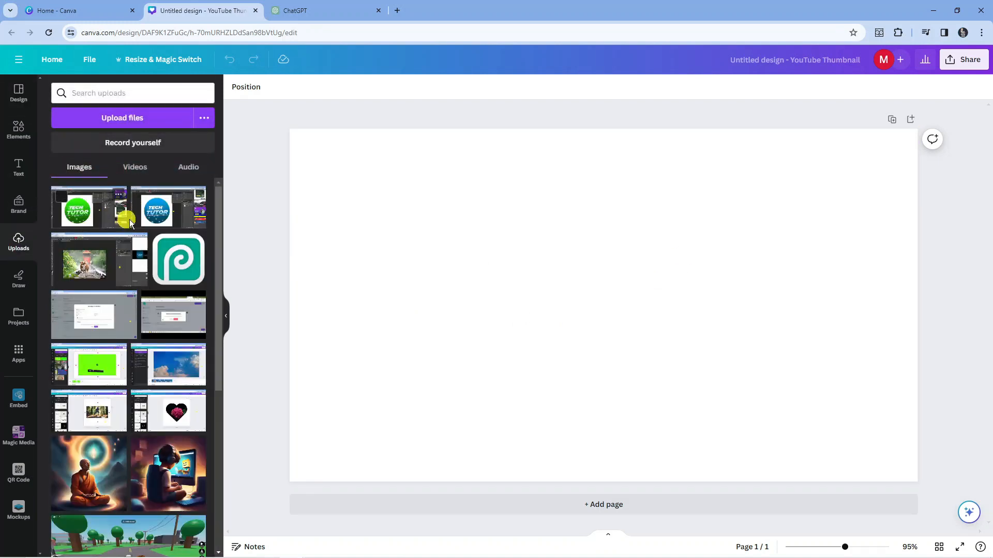
{"action": "scroll", "scroll_direction": "down", "scroll_amount": 3}
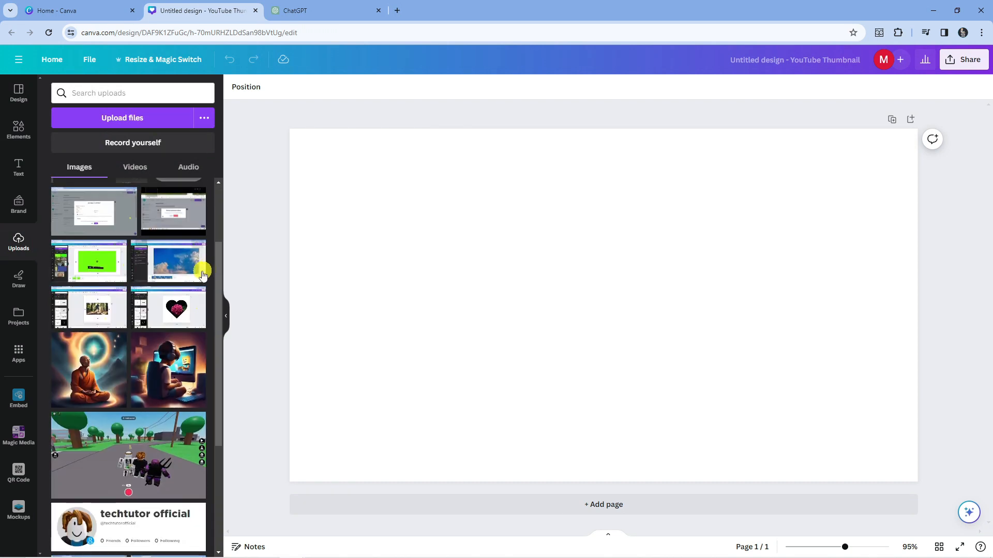
{"action": "left_click", "coordinate": [89, 371]}
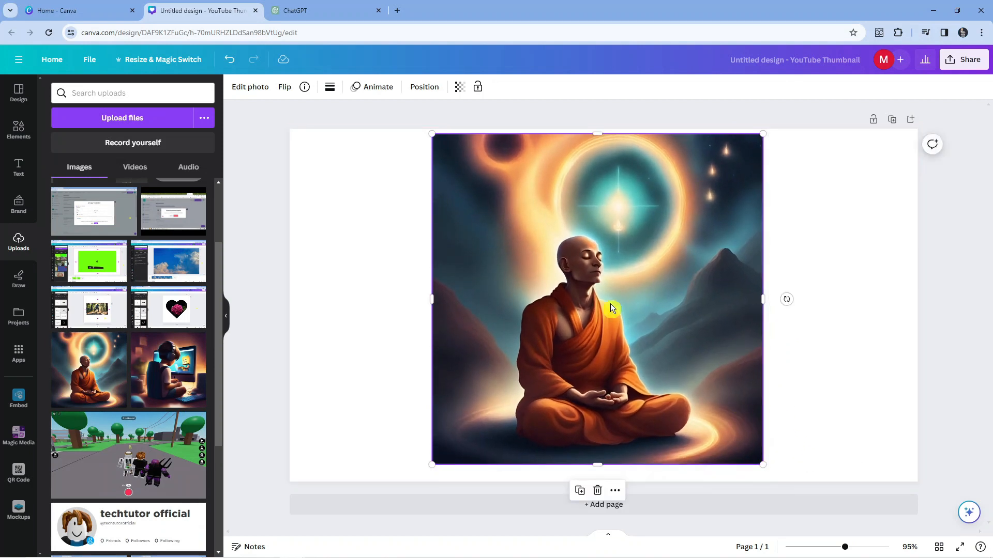
{"action": "mouse_move", "coordinate": [617, 265]}
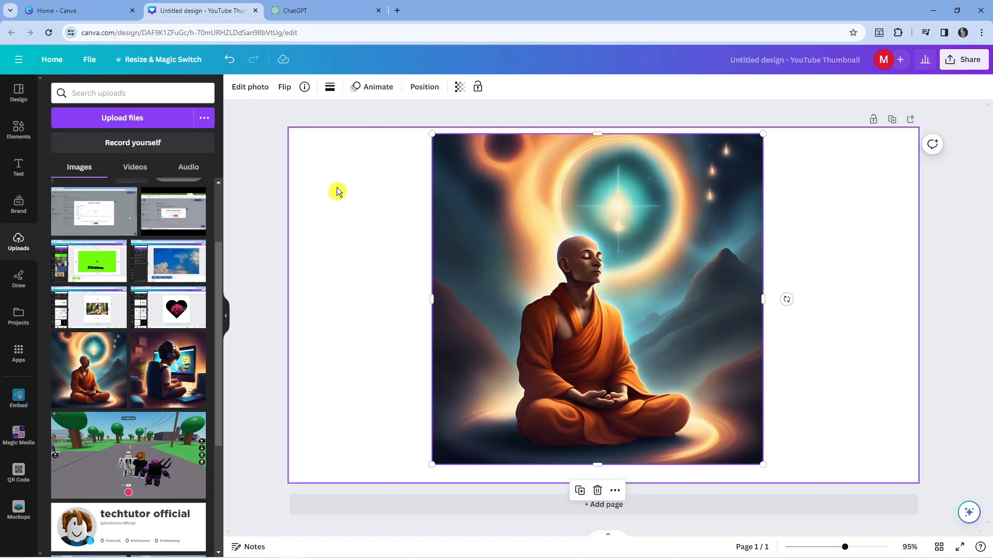
{"action": "mouse_move", "coordinate": [553, 215]}
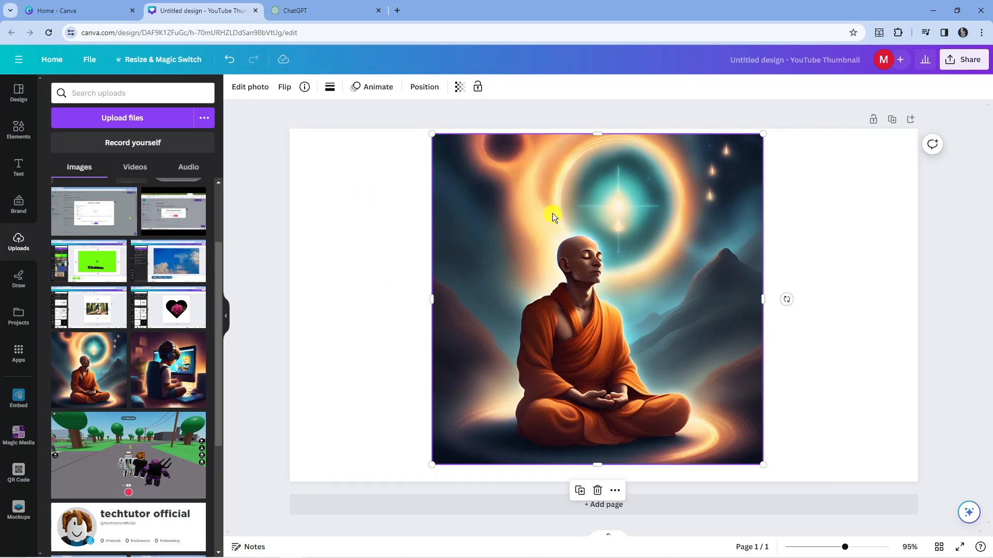
{"action": "mouse_move", "coordinate": [602, 249]}
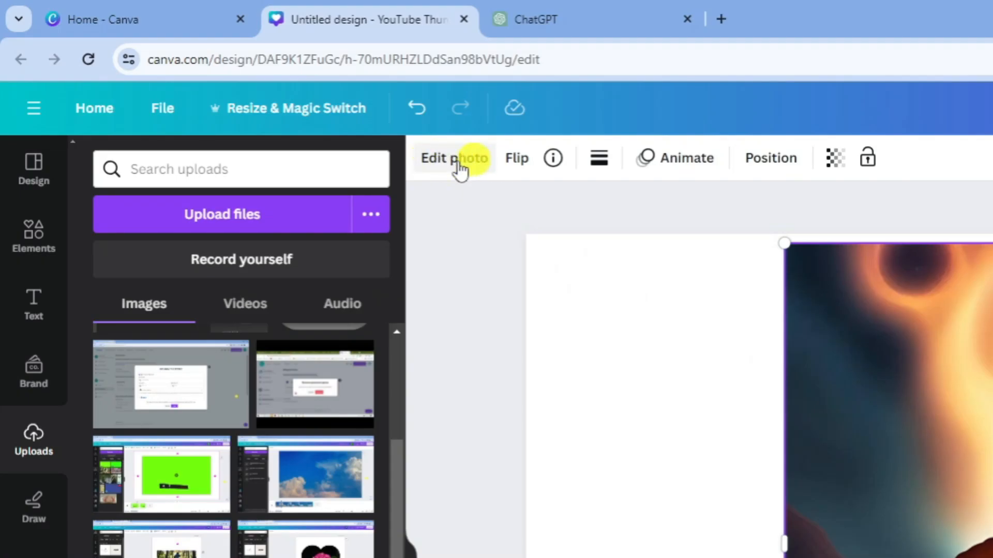
{"action": "mouse_move", "coordinate": [468, 170]}
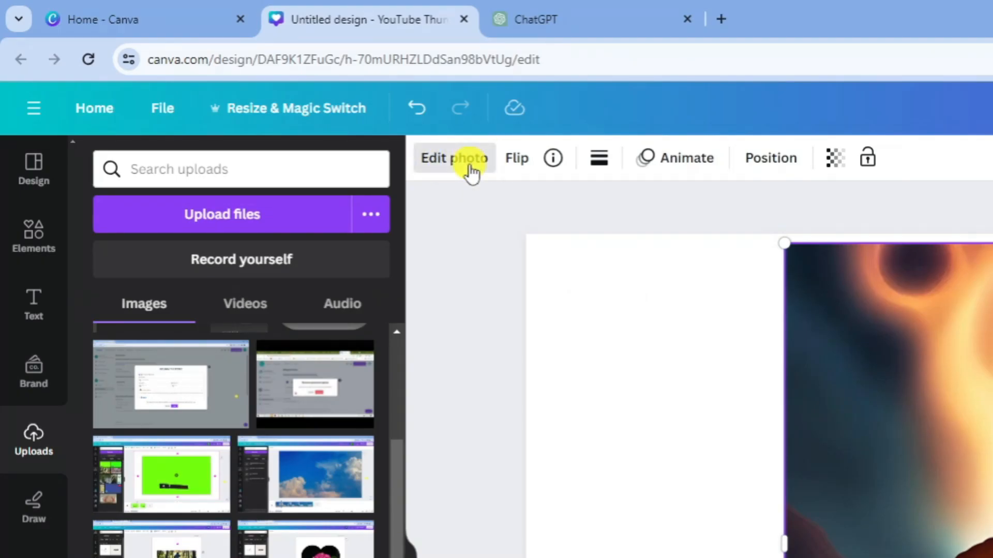
- Start Magic Eraser from Edit photo's Magic Studio effects on the monk artwork
{"action": "left_click", "coordinate": [454, 157]}
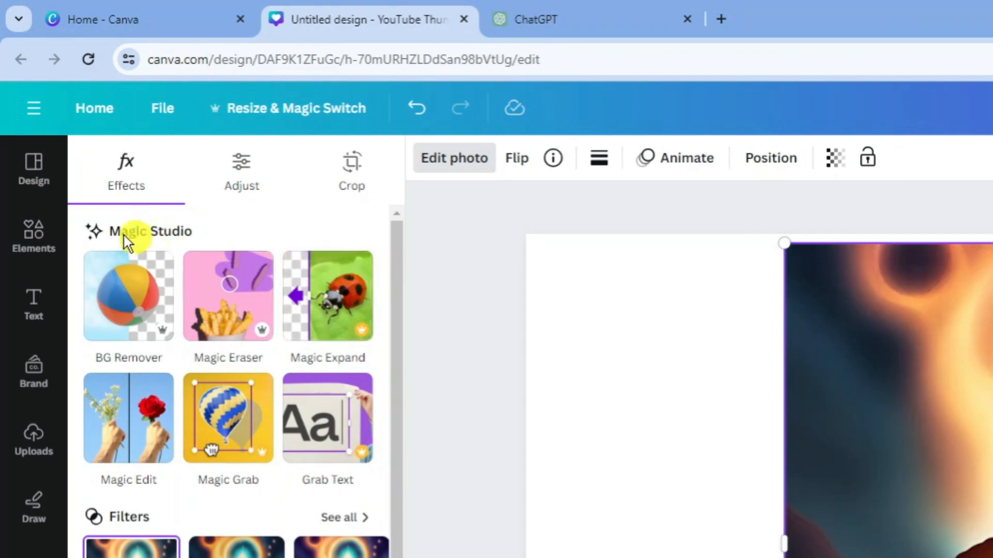
{"action": "mouse_move", "coordinate": [165, 163]}
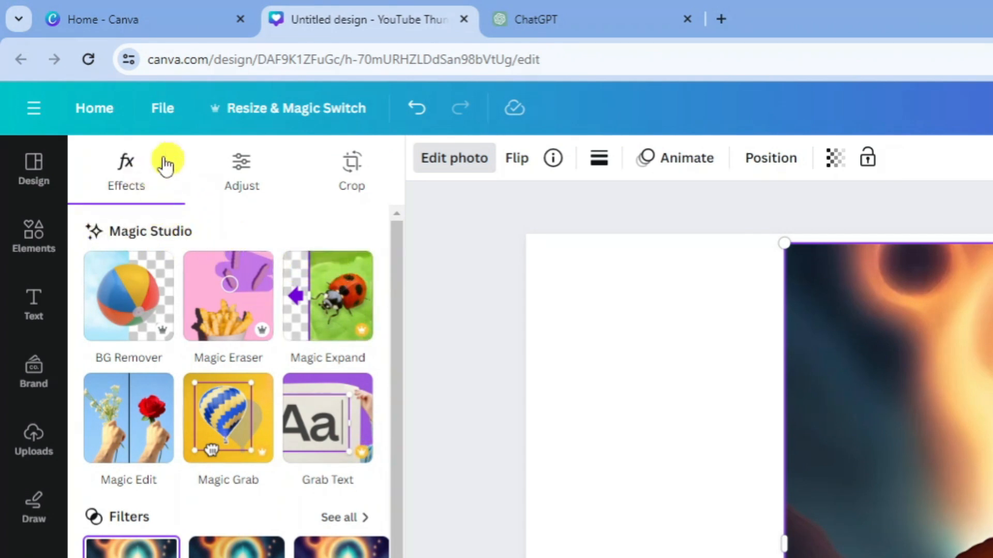
{"action": "mouse_move", "coordinate": [304, 254]}
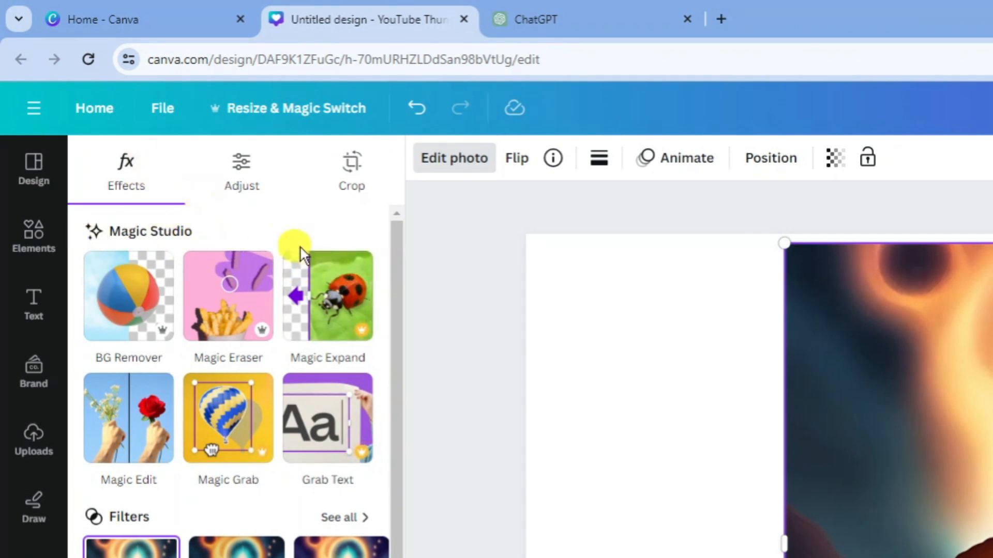
{"action": "mouse_move", "coordinate": [269, 308]}
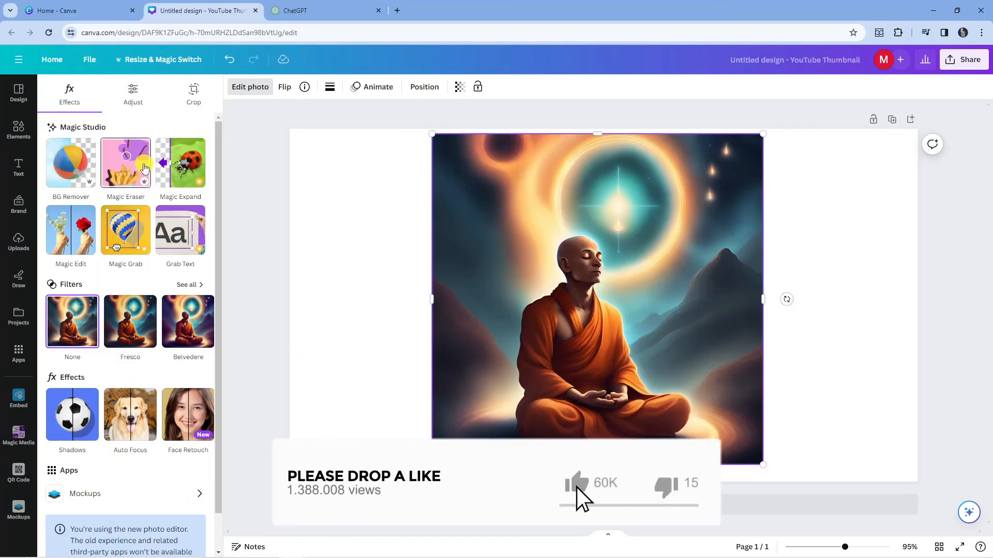
{"action": "left_click", "coordinate": [575, 483]}
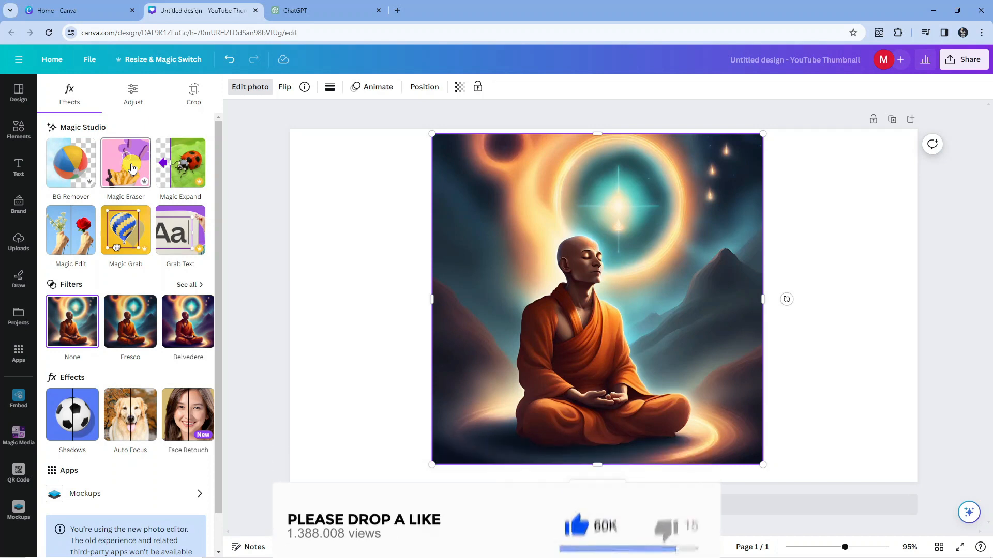
{"action": "left_click", "coordinate": [125, 161]}
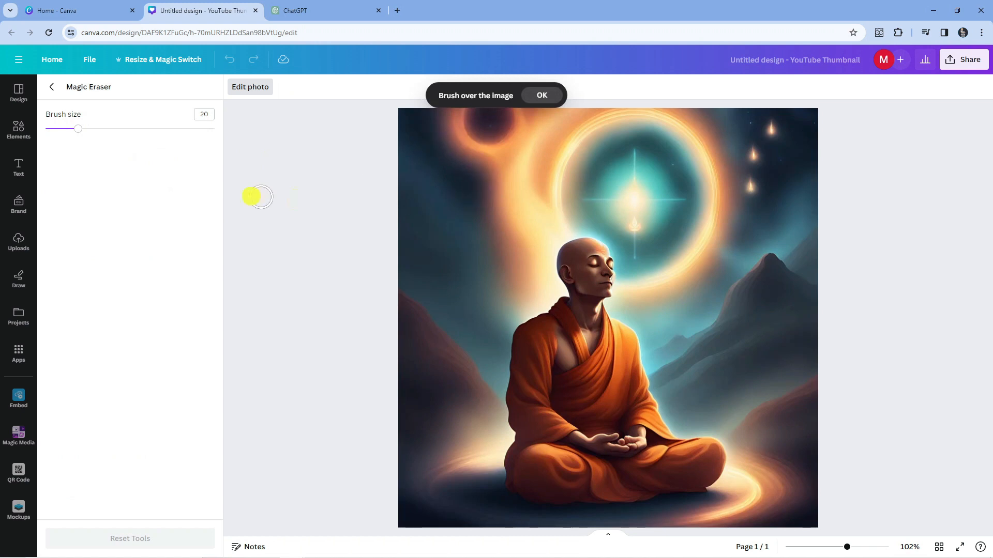
- Adjust the Magic Eraser brush size up and back down to 22
{"action": "left_click_drag", "start_coordinate": [78, 128], "coordinate": [147, 128]}
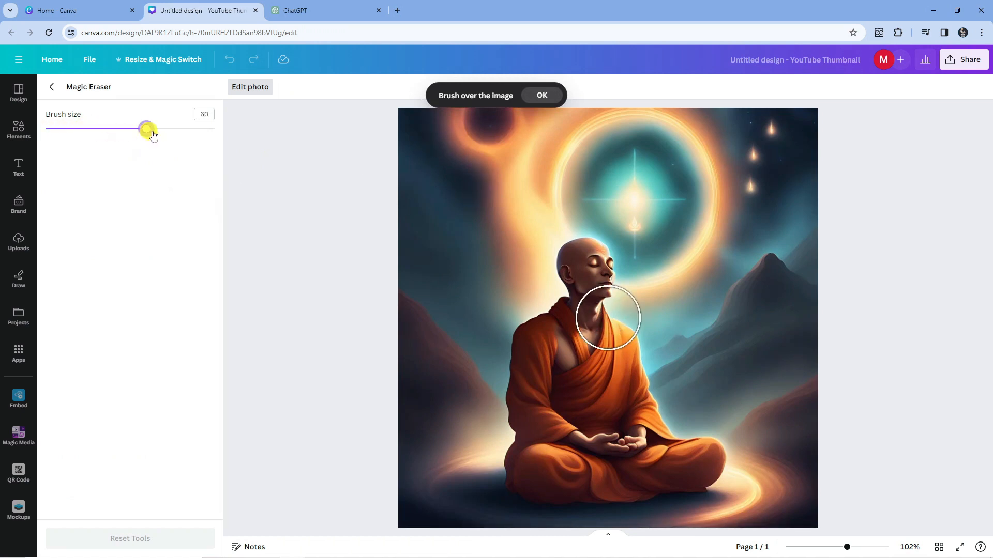
{"action": "left_click_drag", "start_coordinate": [147, 129], "coordinate": [82, 129]}
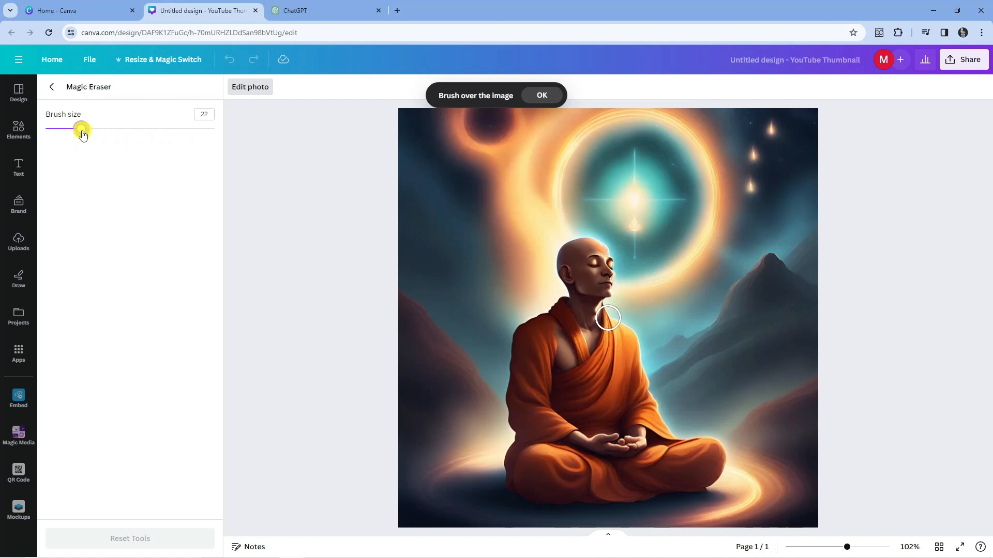
{"action": "mouse_move", "coordinate": [557, 254]}
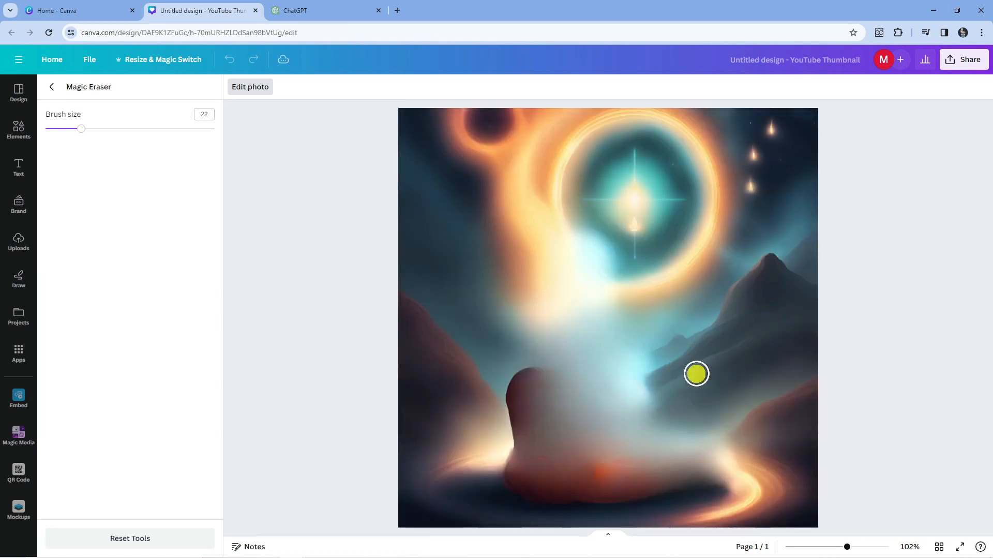
{"action": "mouse_move", "coordinate": [767, 444]}
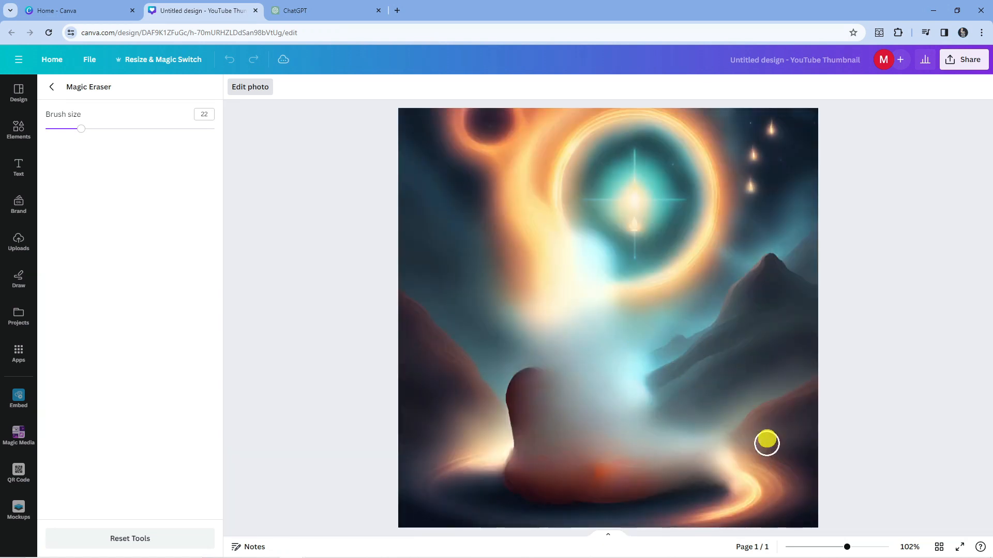